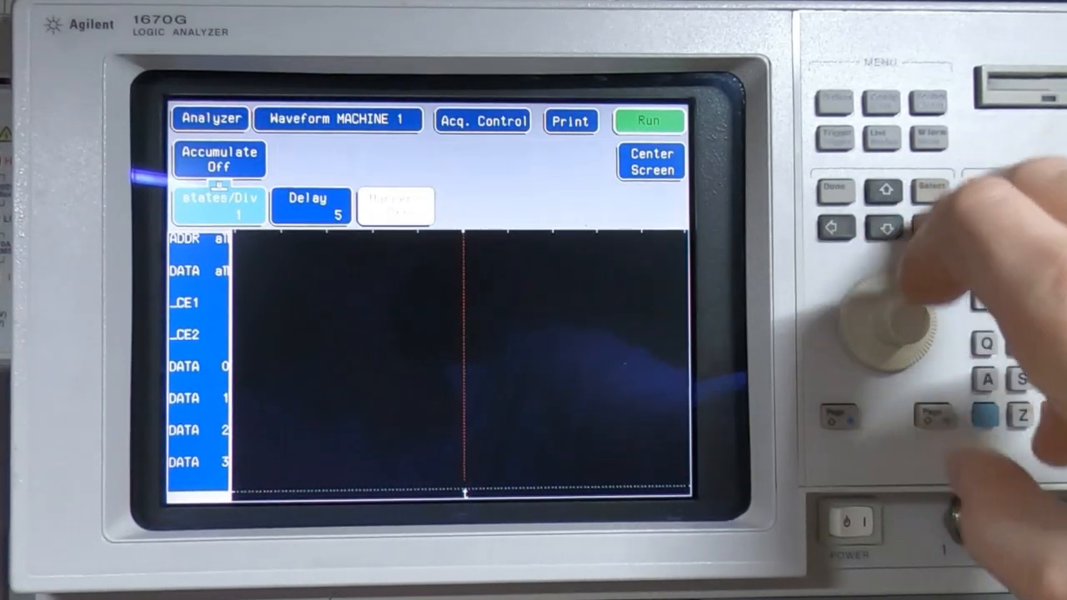
Step: Run a triggered acquisition on MACHINE 1 to display ADDR, DATA, CE2 and DATA 0–3 waveforms
click(650, 120)
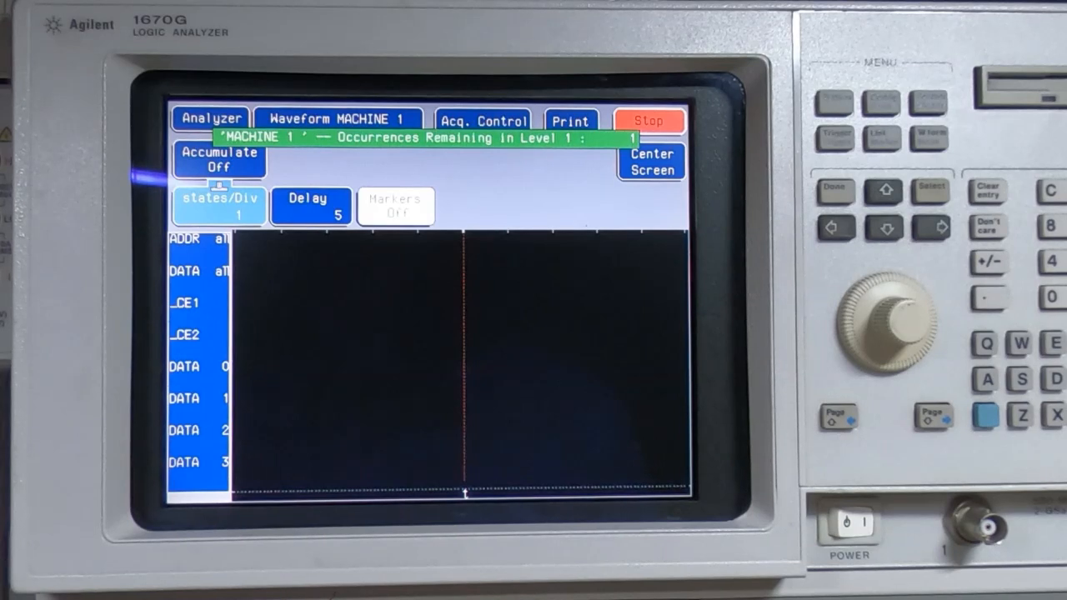
click(650, 120)
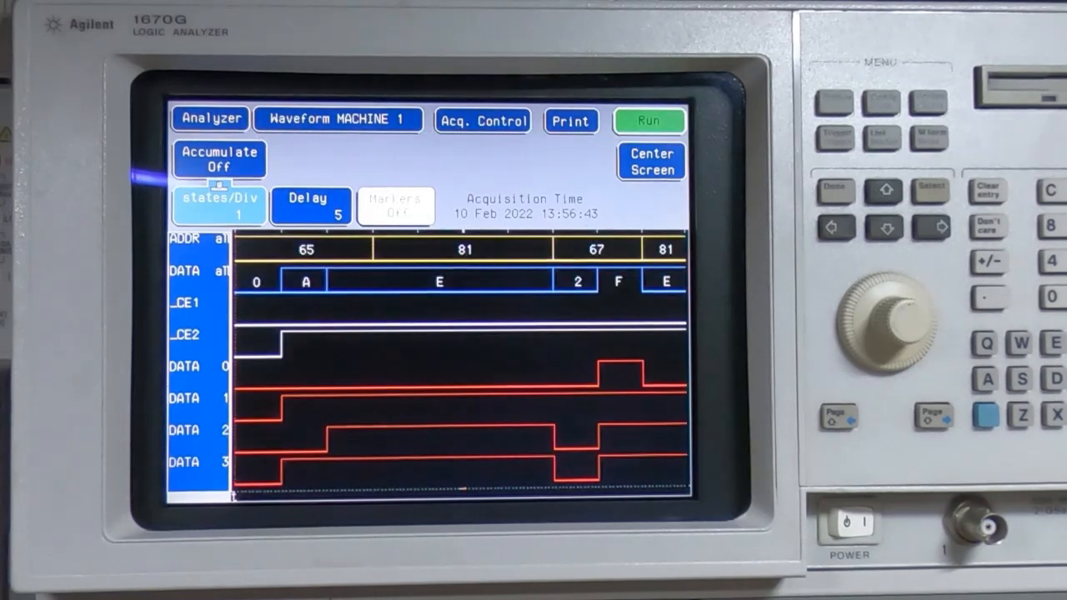